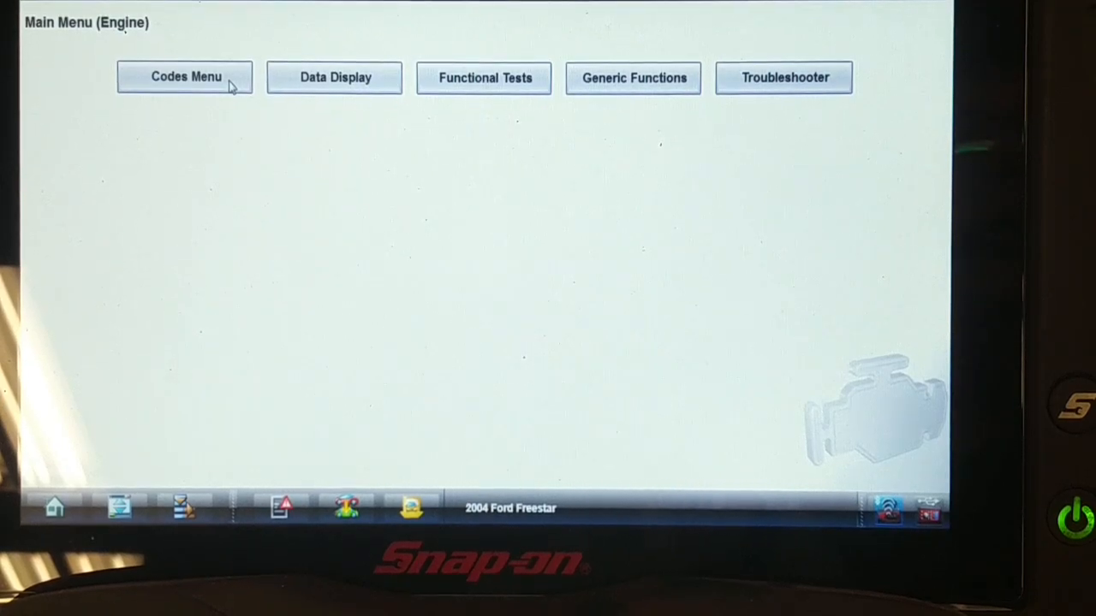
mouse_move(260, 111)
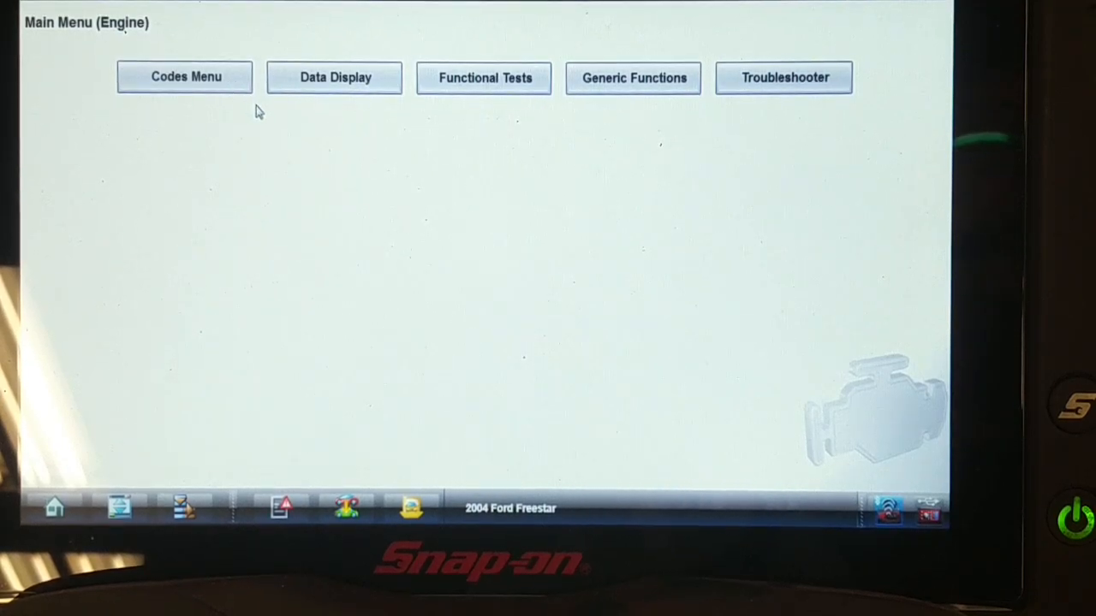
mouse_move(263, 250)
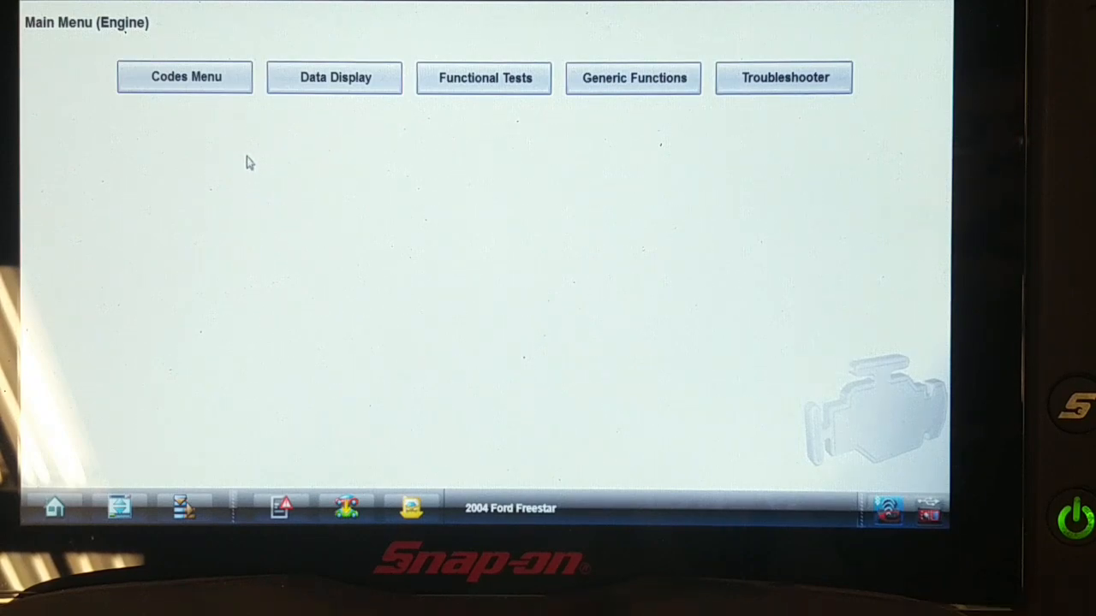
mouse_move(264, 103)
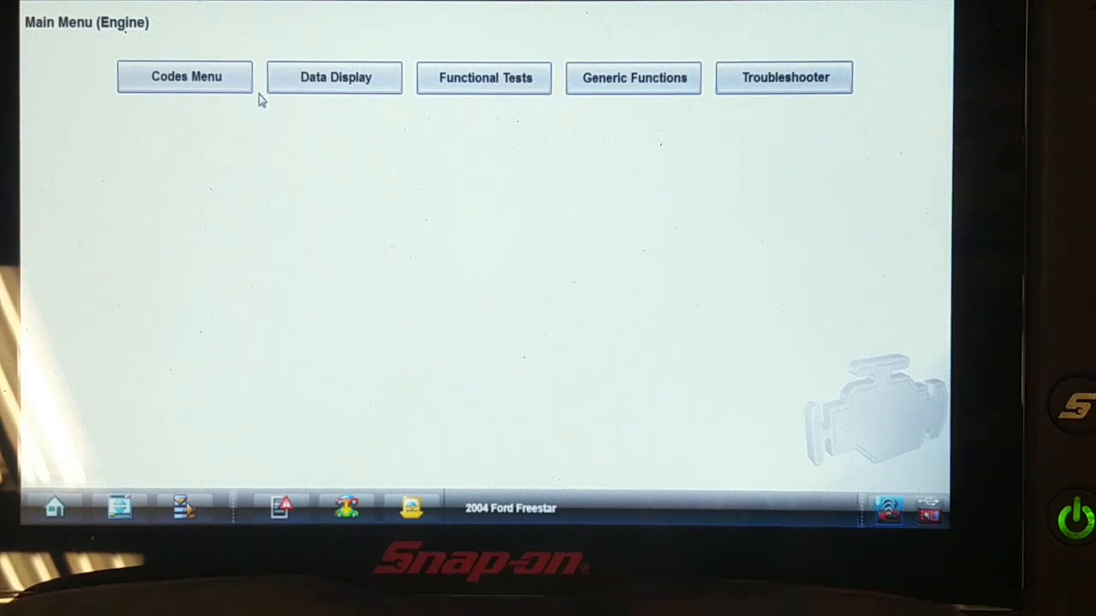
mouse_move(373, 113)
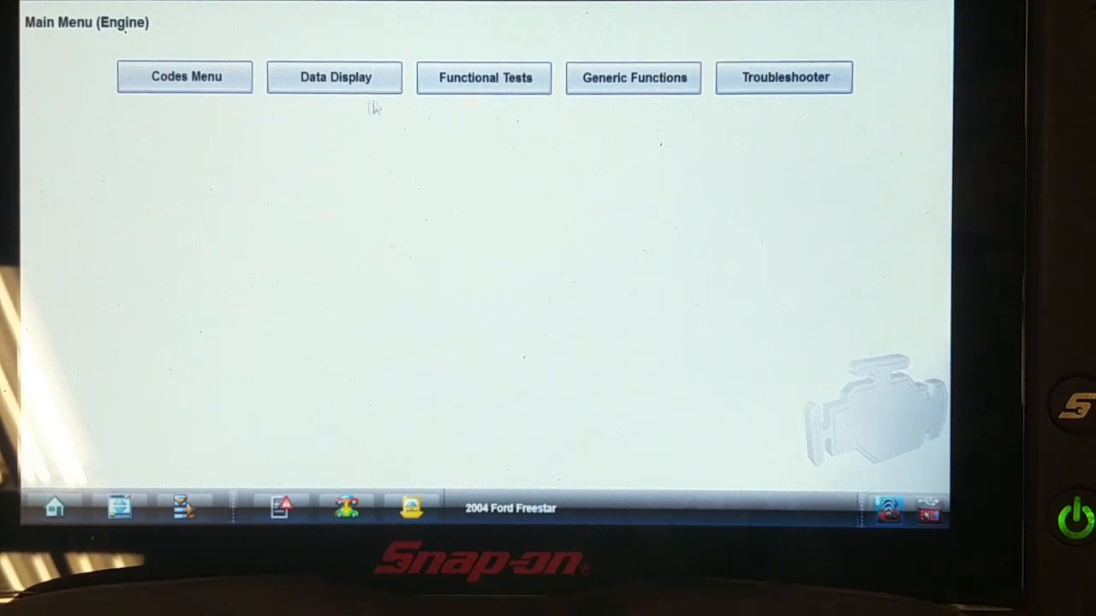
mouse_move(446, 105)
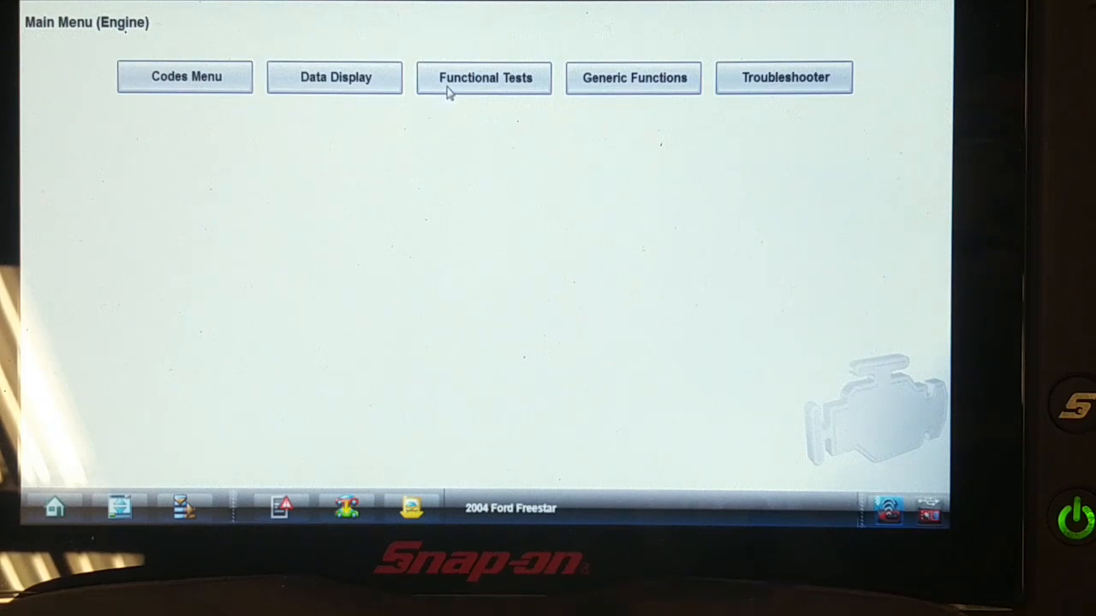
Display the engine cooling fan circuit wiring diagram for the Freestar.
click(484, 77)
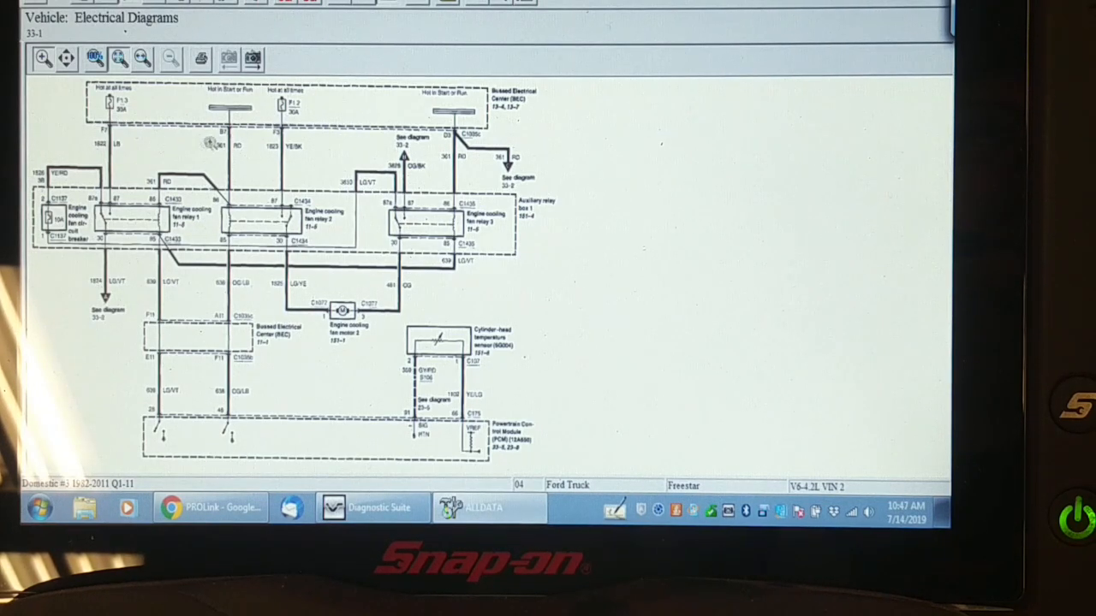
mouse_move(195, 103)
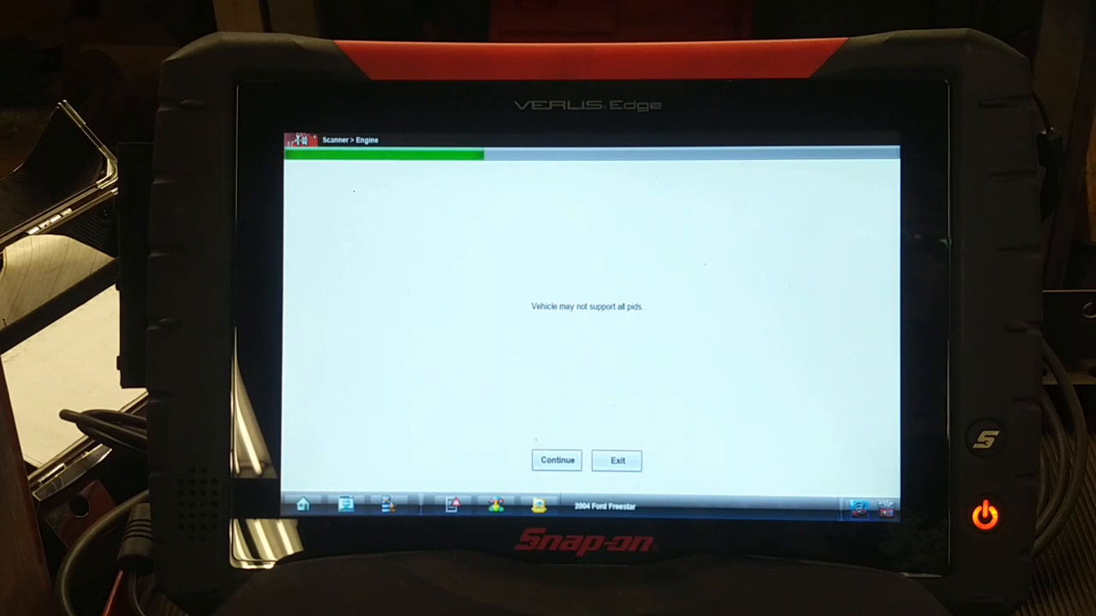
Continue past the unsupported PIDs notice, then exit Accessories data toward the Emission/Fuel list.
click(555, 459)
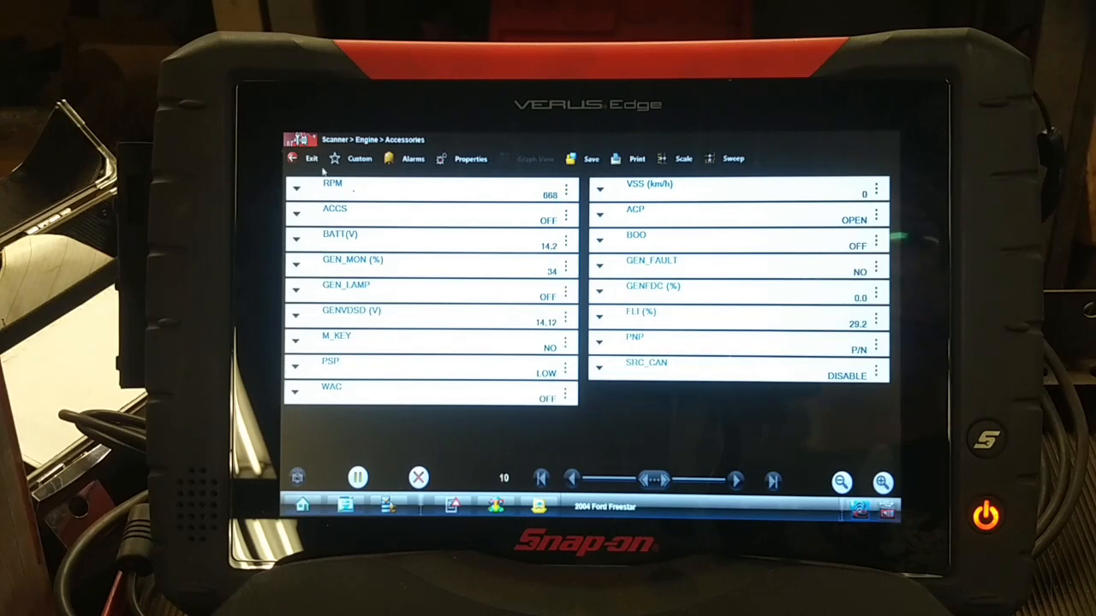
click(291, 159)
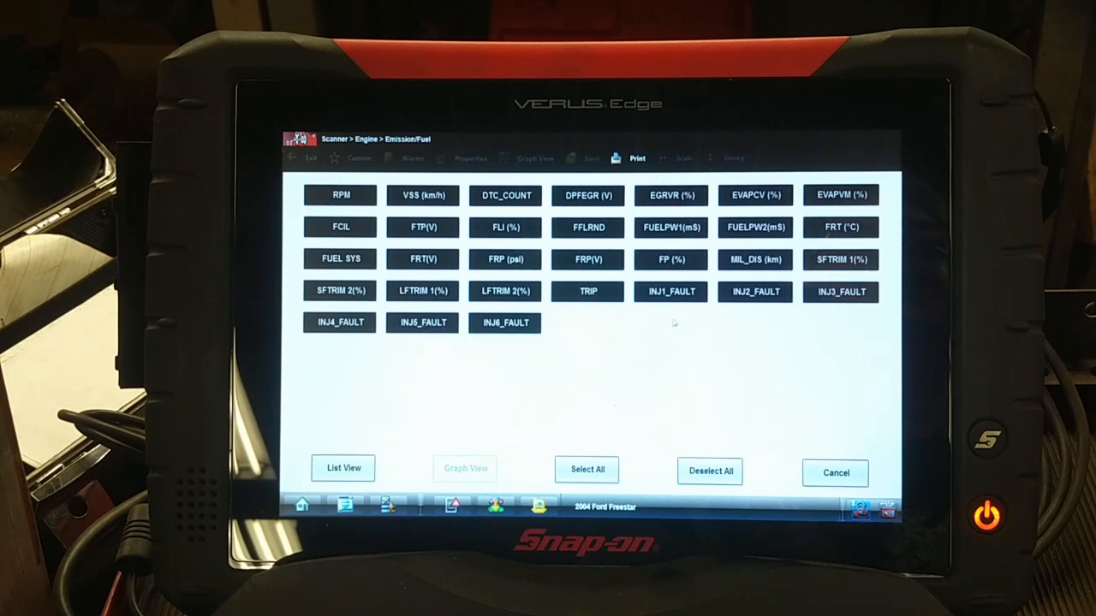
mouse_move(538, 291)
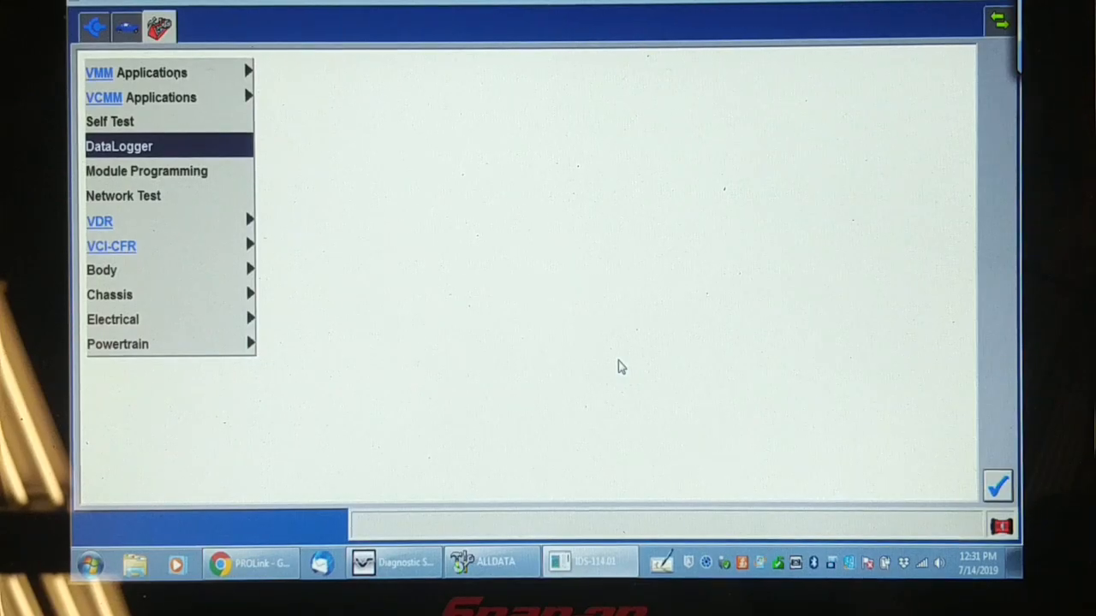
mouse_move(168, 151)
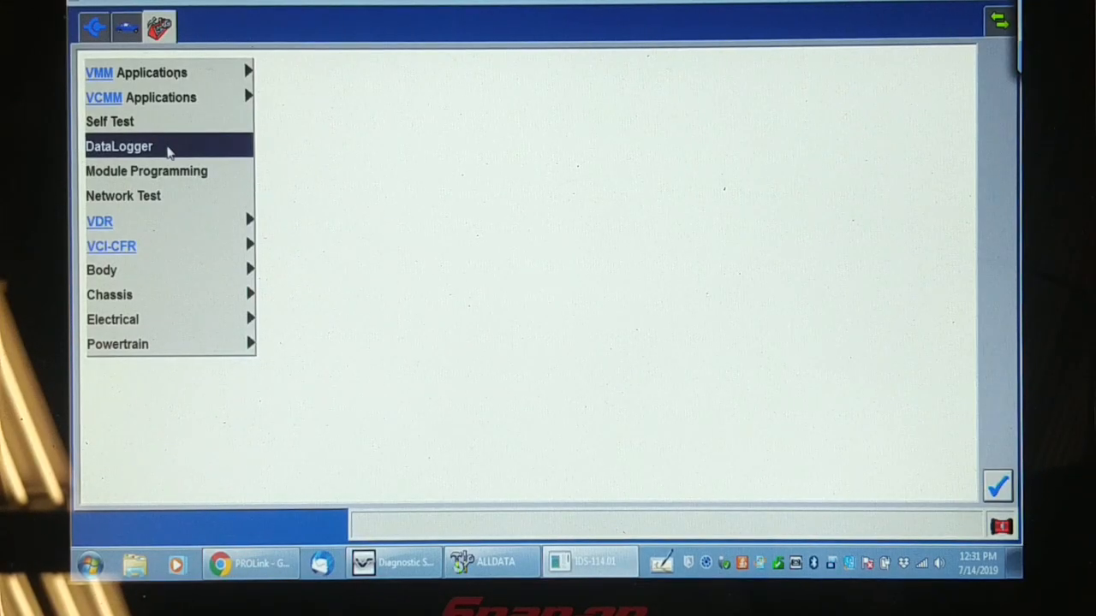
mouse_move(1010, 500)
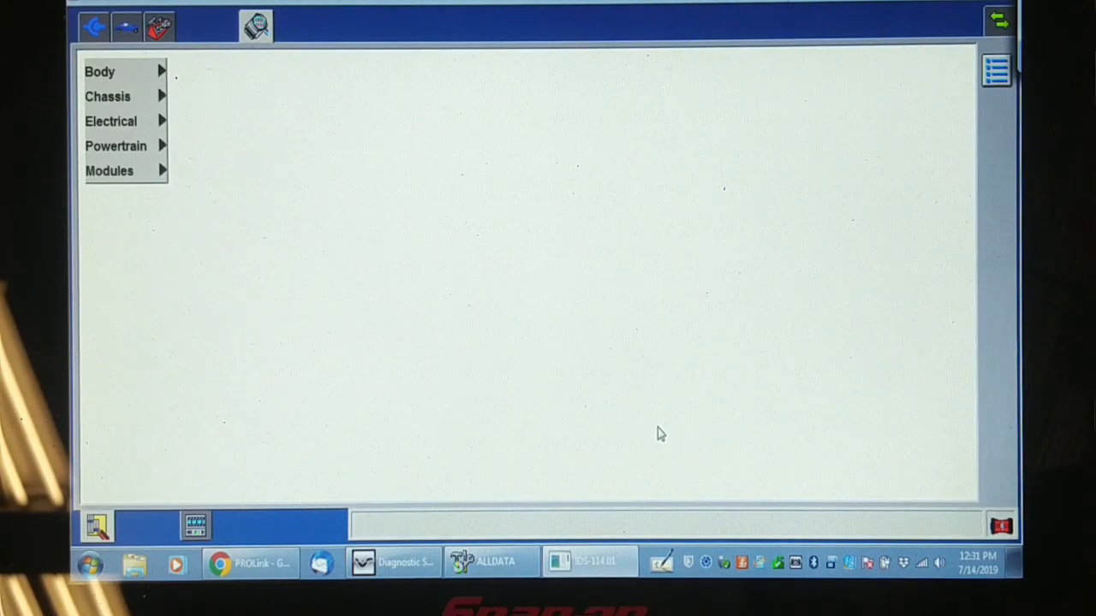
Choose Powertrain from the toolbox to reach the DataLogger PID grid.
click(117, 146)
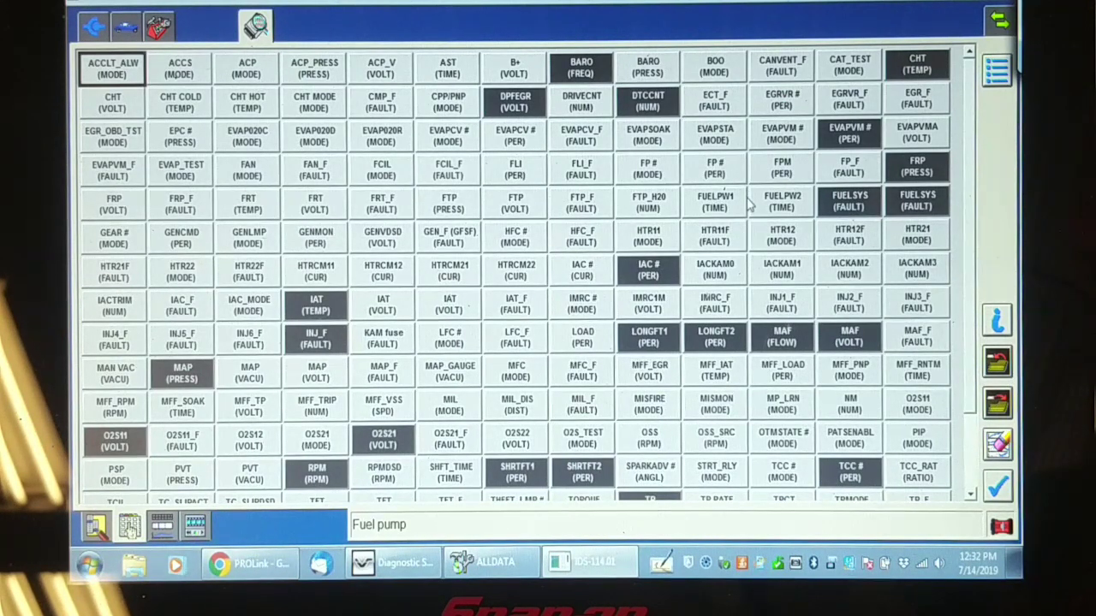
Check the fuel pump parameter description and scroll through the PID grid.
click(648, 270)
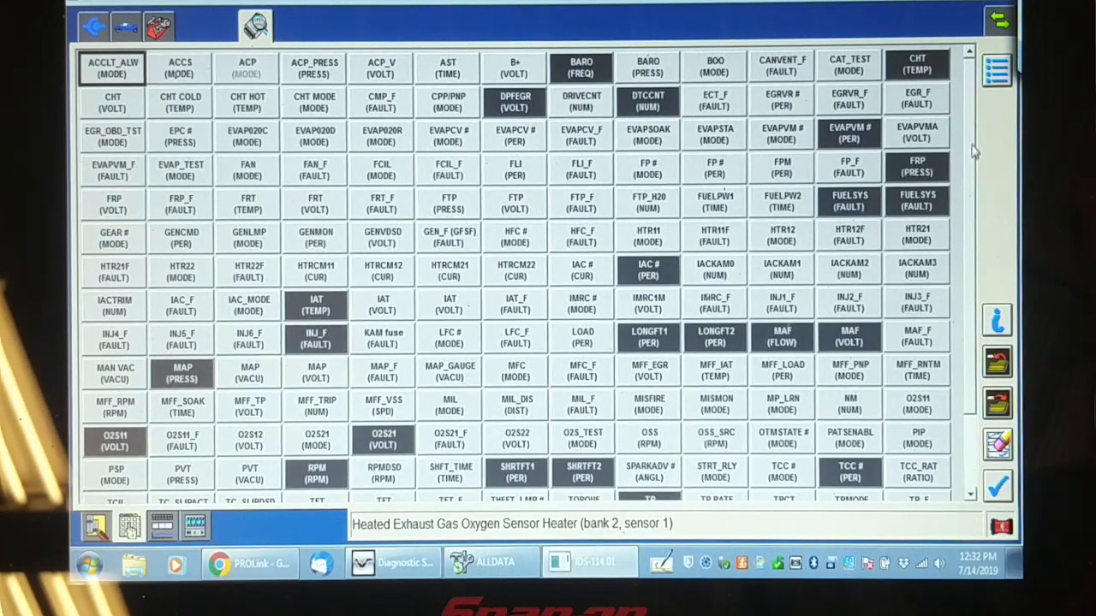
scroll(down, 3)
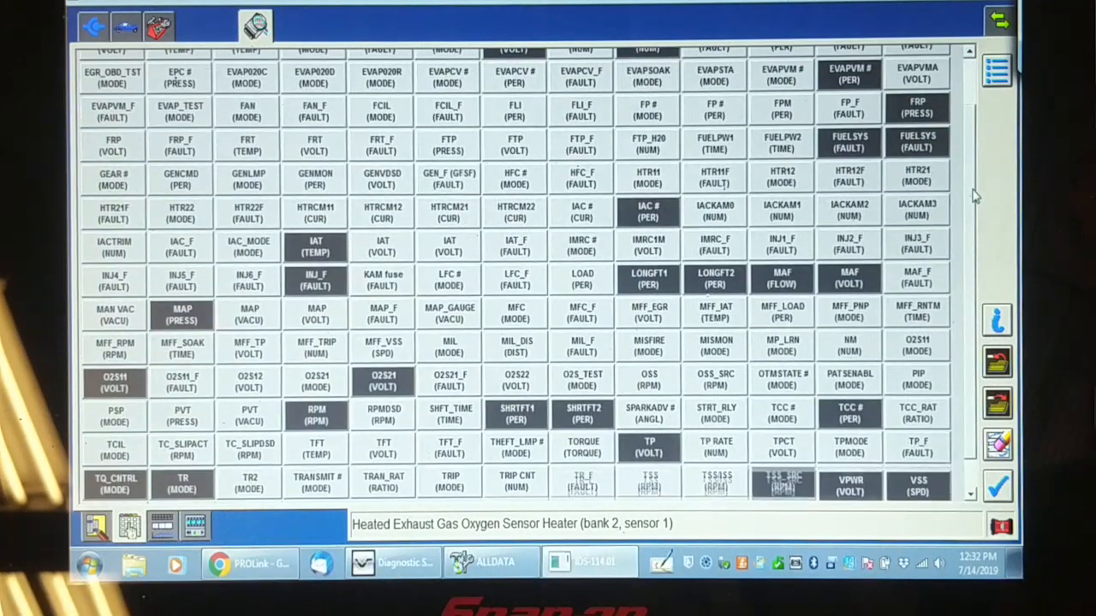
scroll(down, 3)
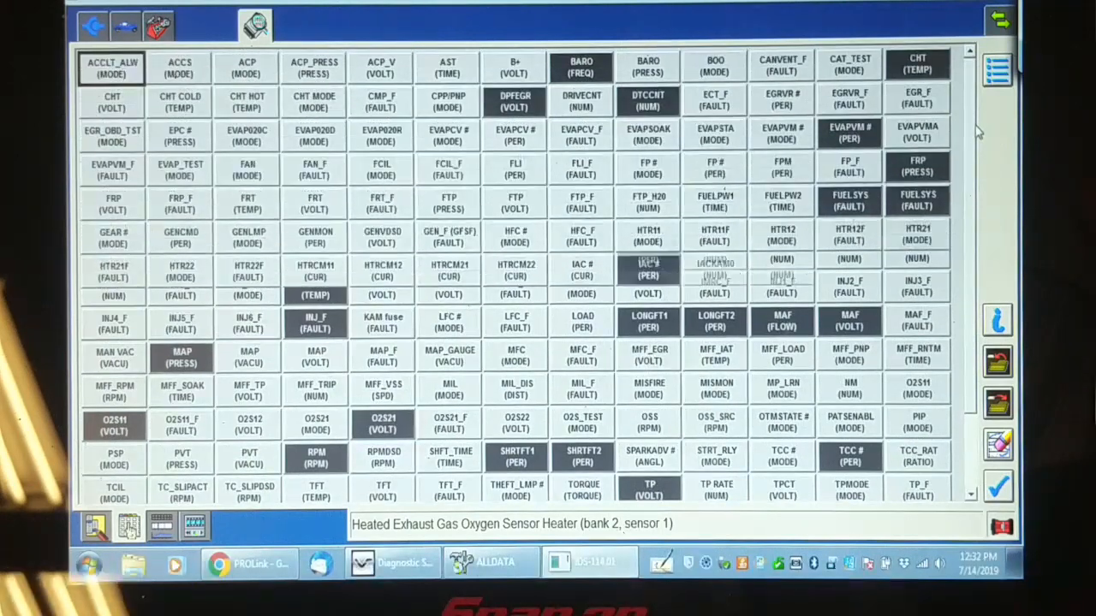
scroll(down, 3)
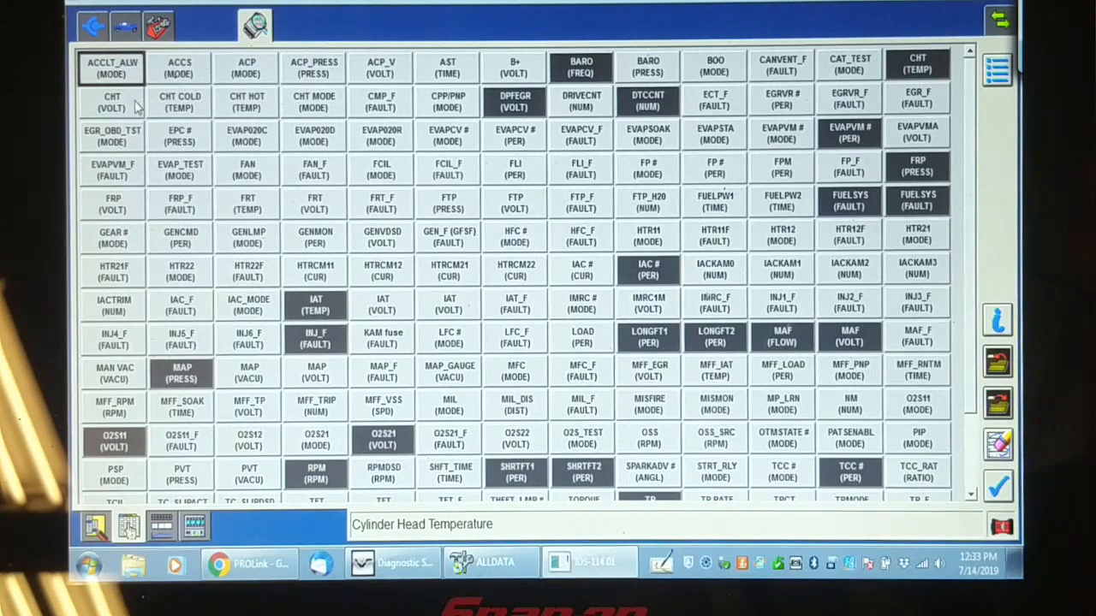
mouse_move(894, 77)
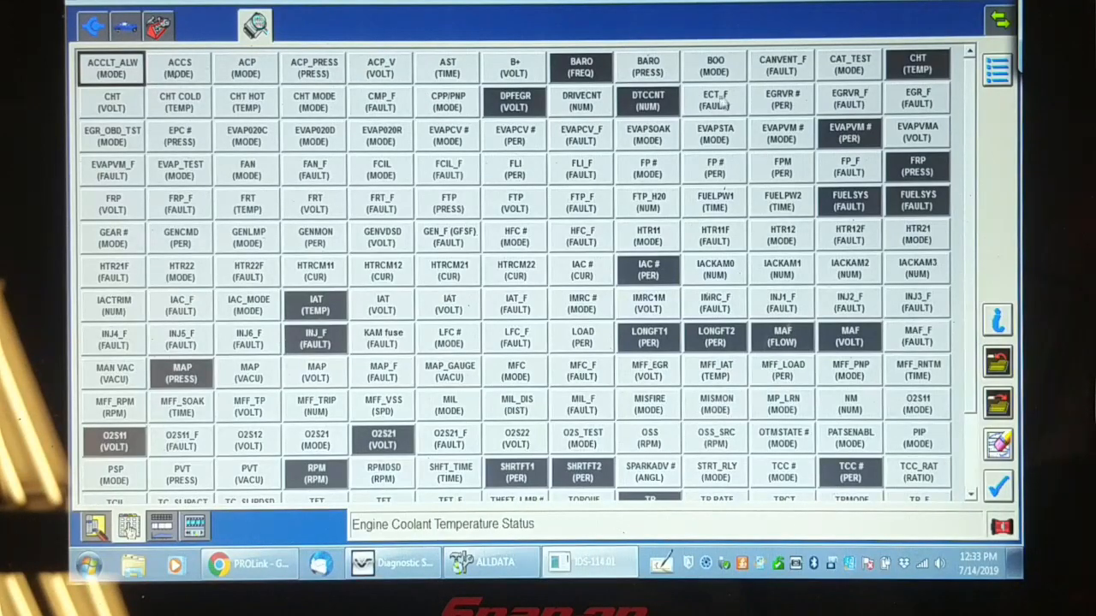
mouse_move(733, 110)
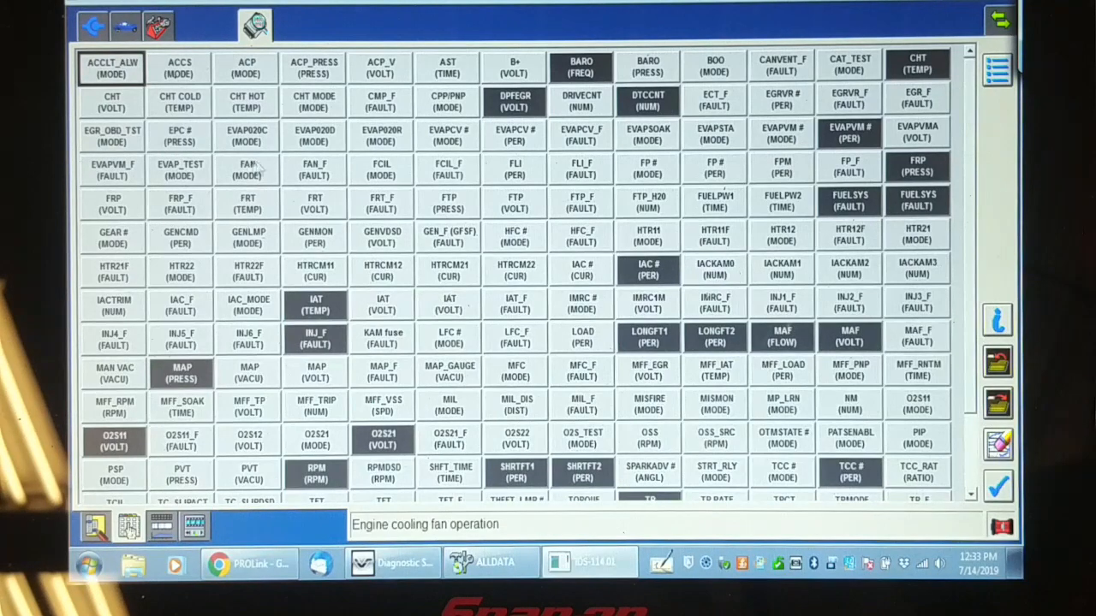
Select the FAN cooling fan and FCIL fuel cap lamp parameters for logging.
click(246, 169)
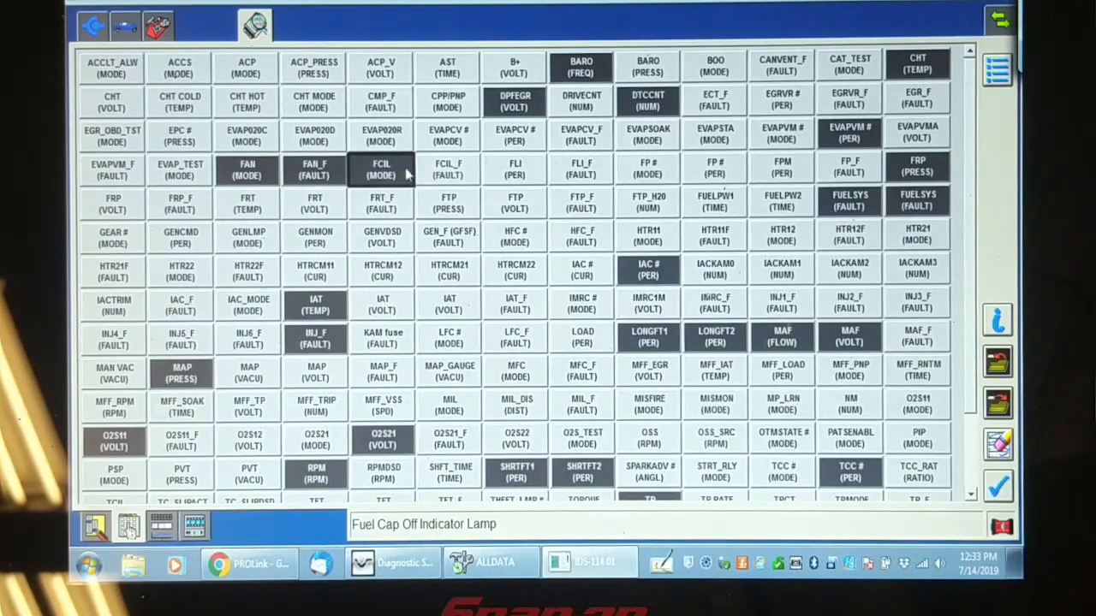
click(448, 170)
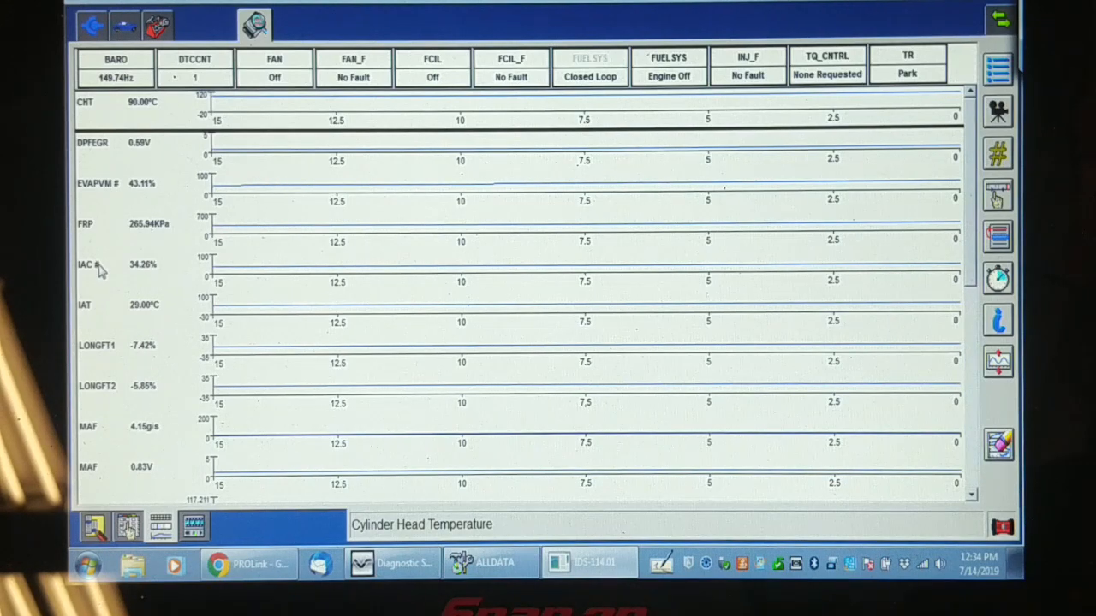
Highlight the idle air control reading (34.69%) among the live logged PIDs.
click(86, 263)
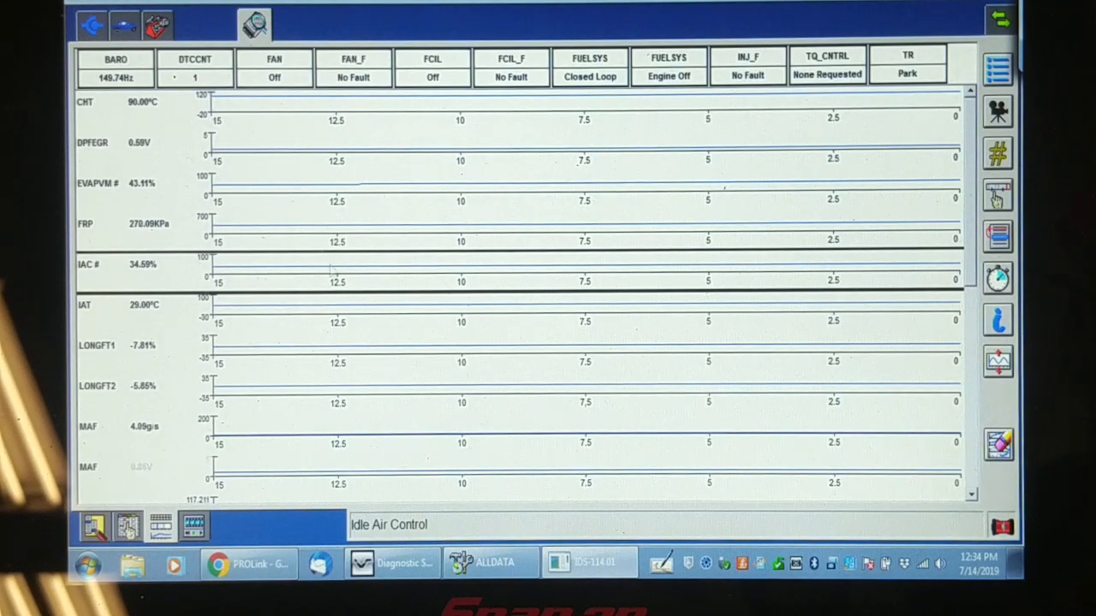